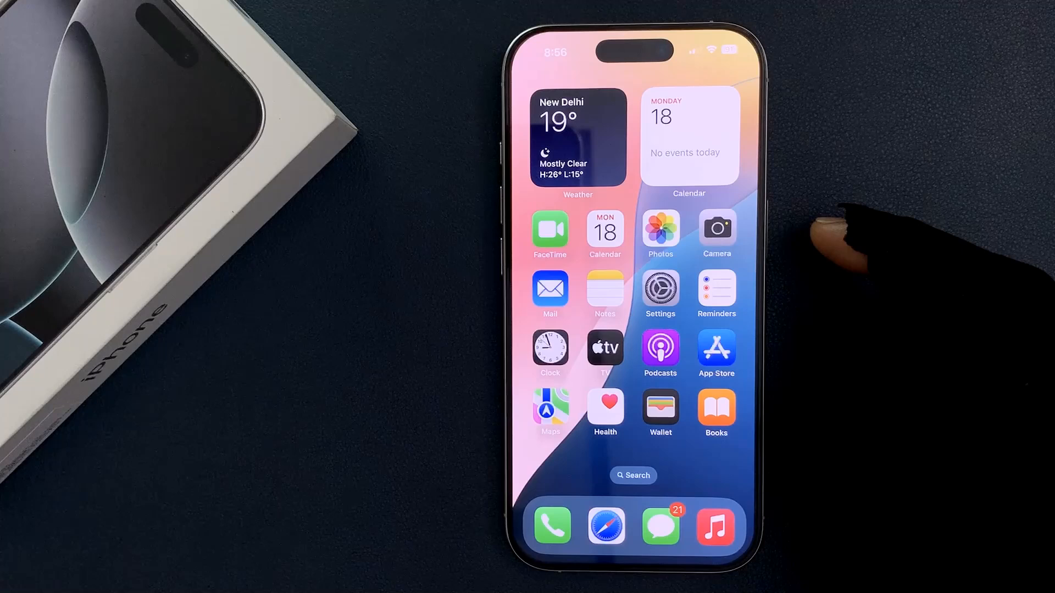
Launch the Settings app from the home screen.
left_click(660, 294)
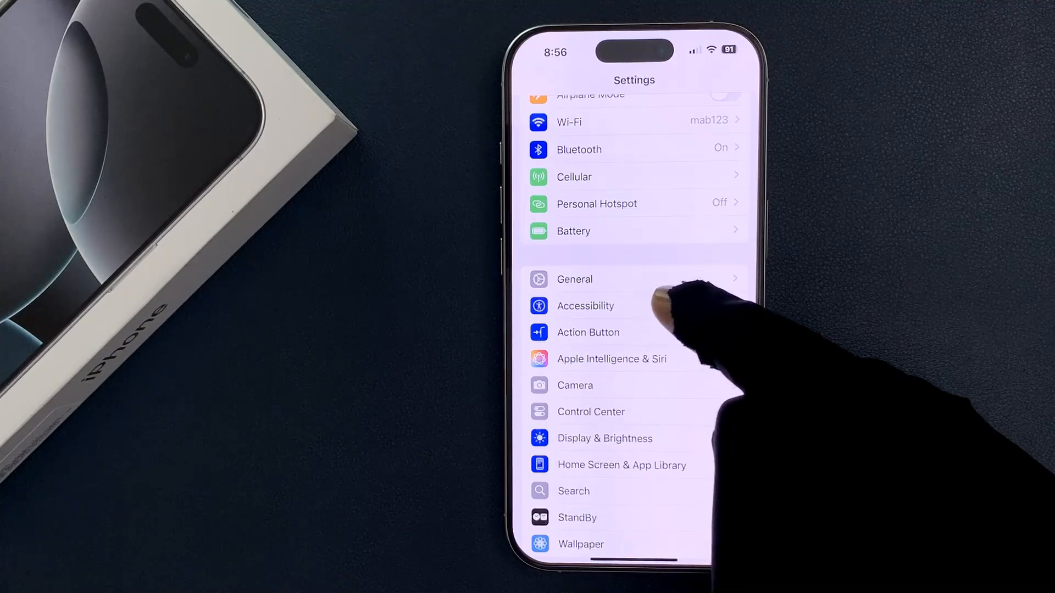
Enter the Accessibility settings on the way to the Motion page.
left_click(585, 305)
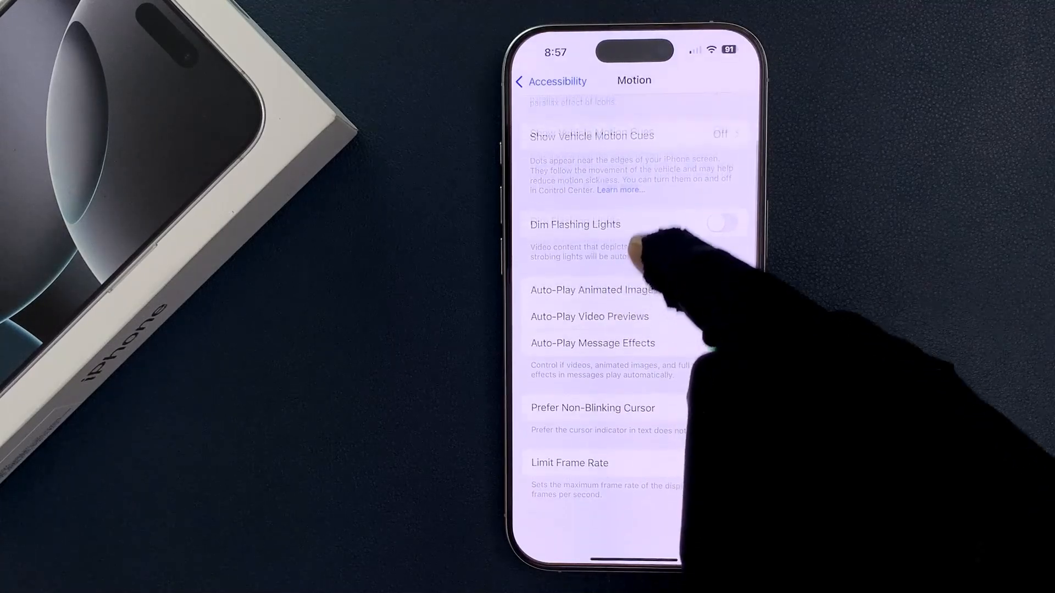
Turn the Limit Frame Rate toggle off so the display runs above 60 fps.
scroll("down", 3)
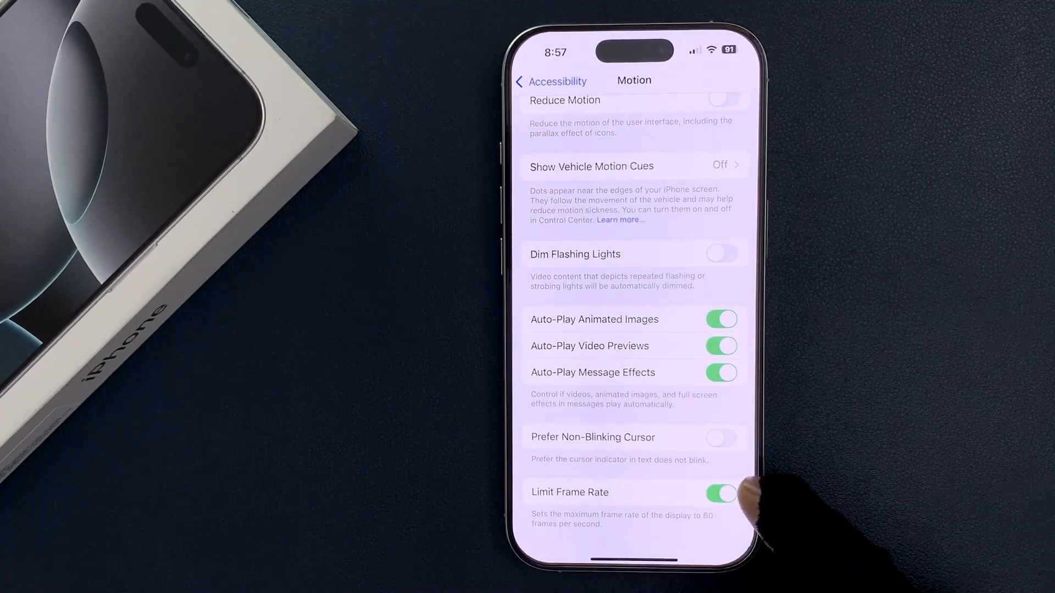
left_click(721, 494)
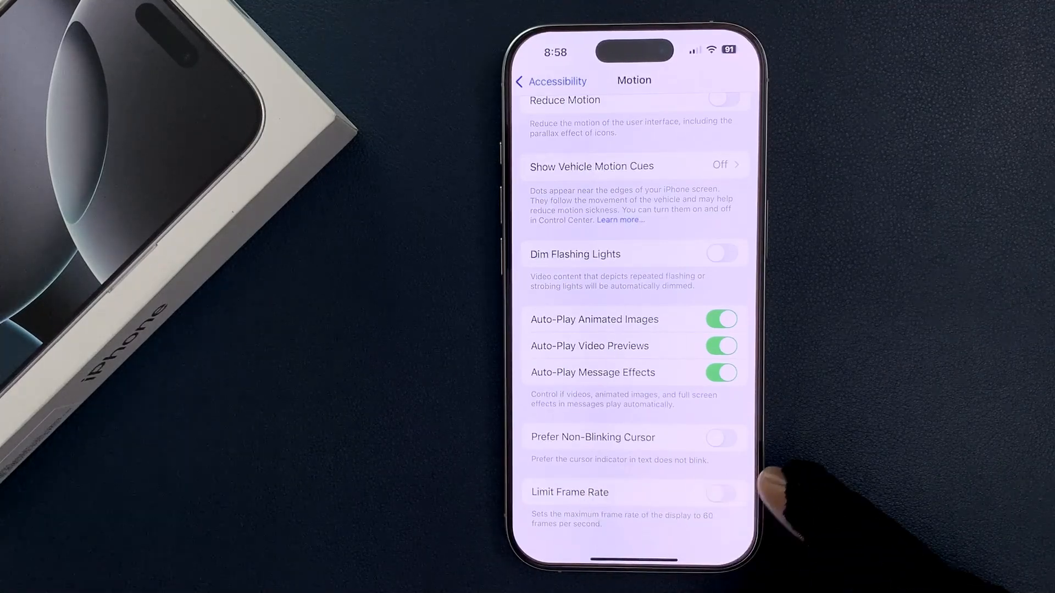
mouse_move(780, 477)
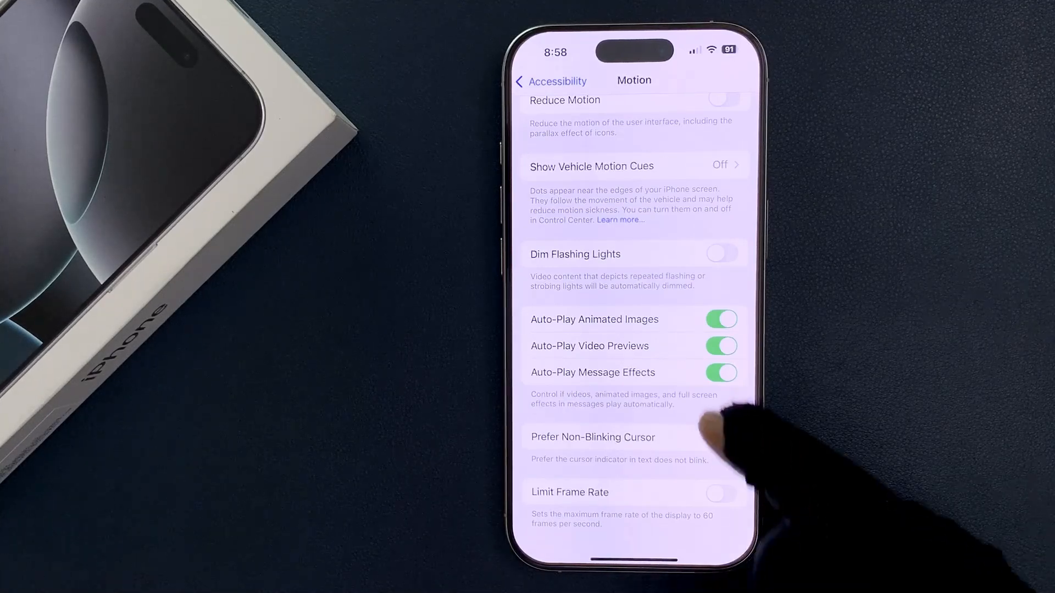
Back out of Motion and Accessibility to the main Settings list.
left_click(551, 80)
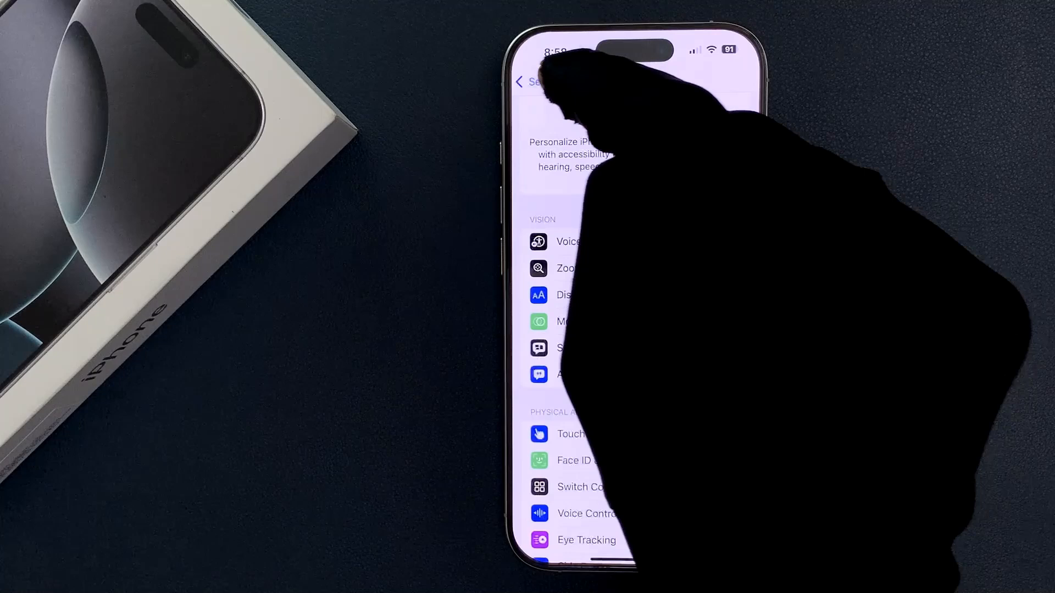
left_click(531, 81)
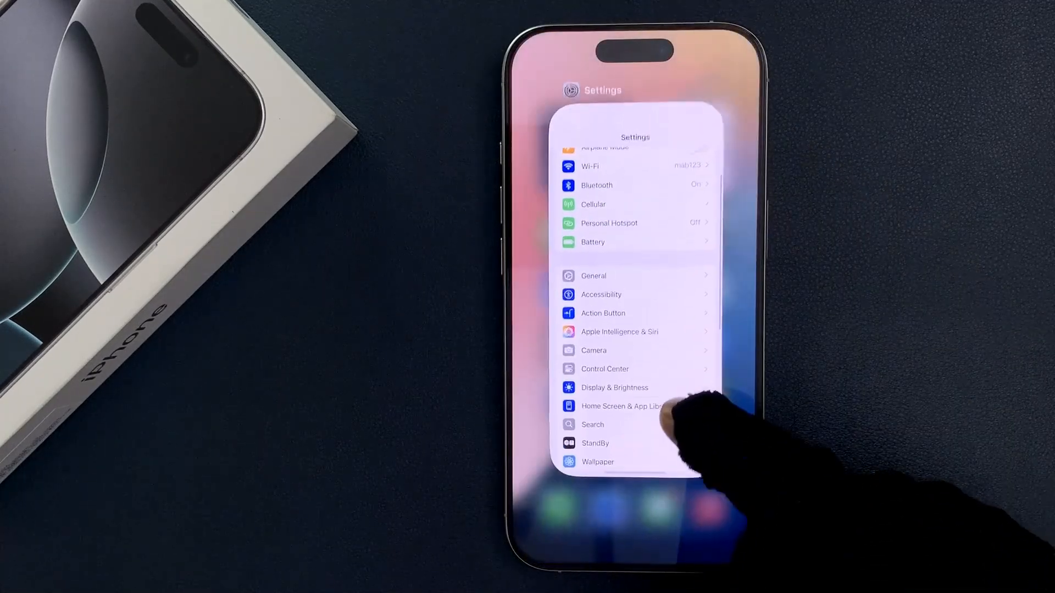